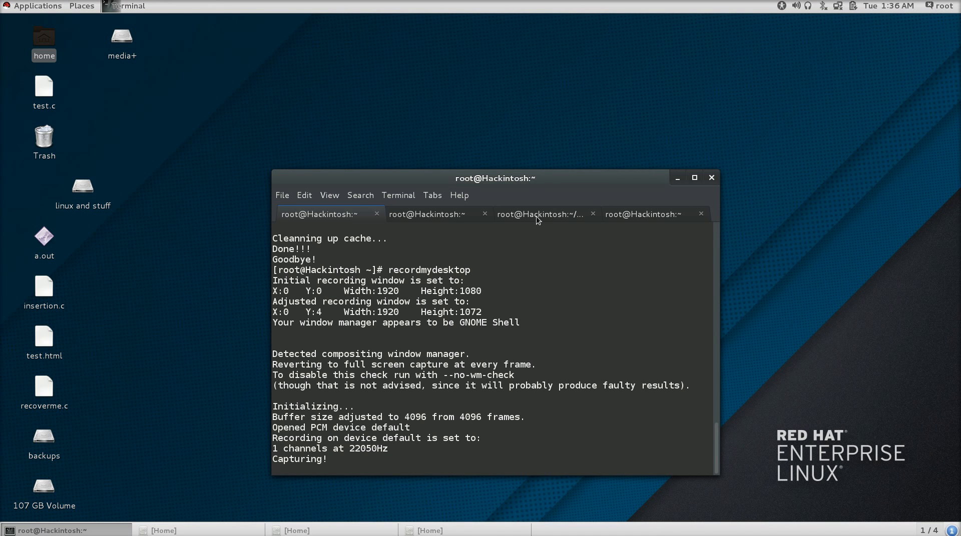
- Switch to the third tab, the root@Hackintosh:~/Desktop shell session
click(538, 214)
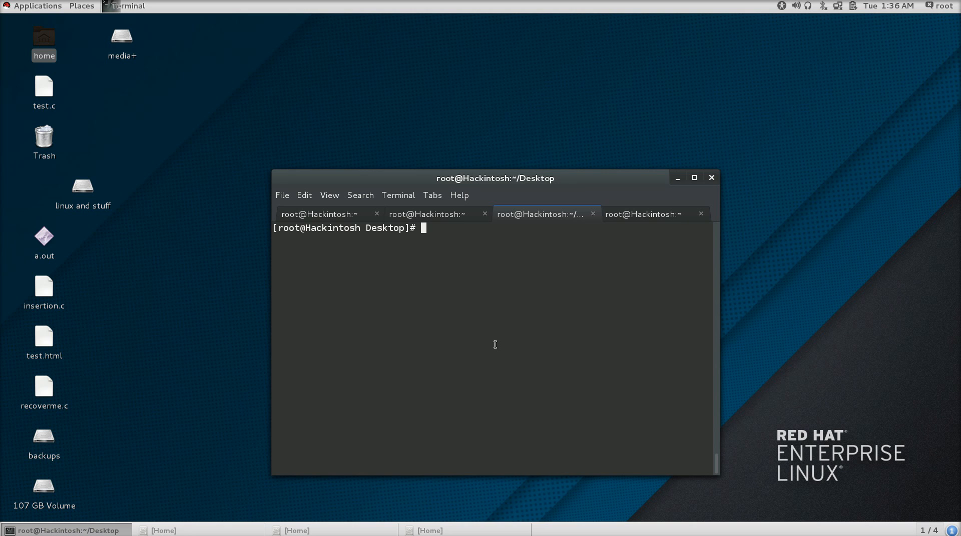
- List the Desktop files, then compile recoverme.c with gcc into recoverme
text(ls)
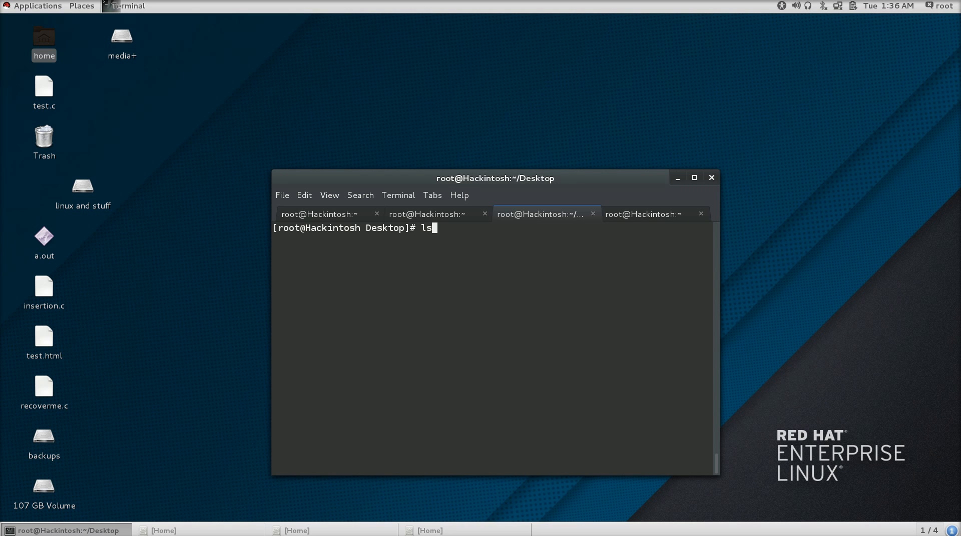
key(Return)
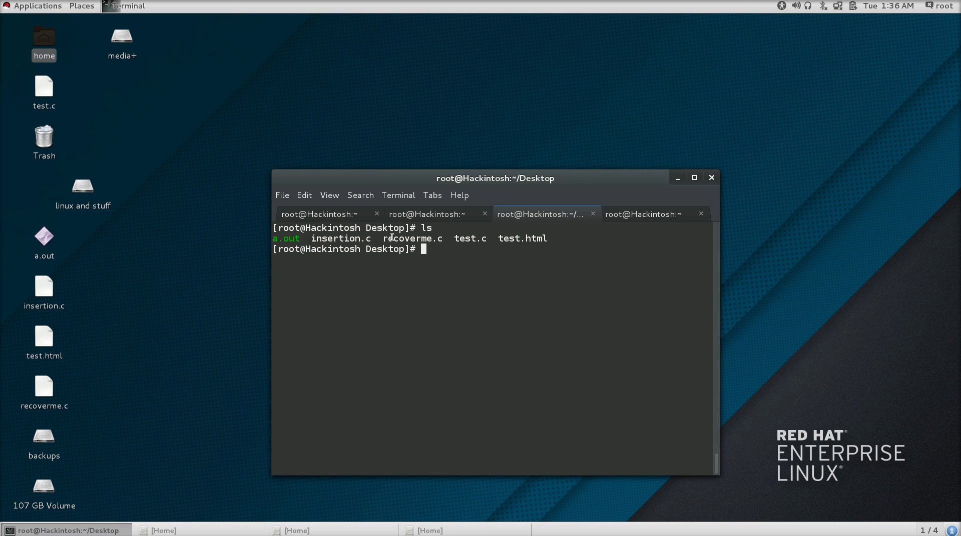
mouse_move(444, 370)
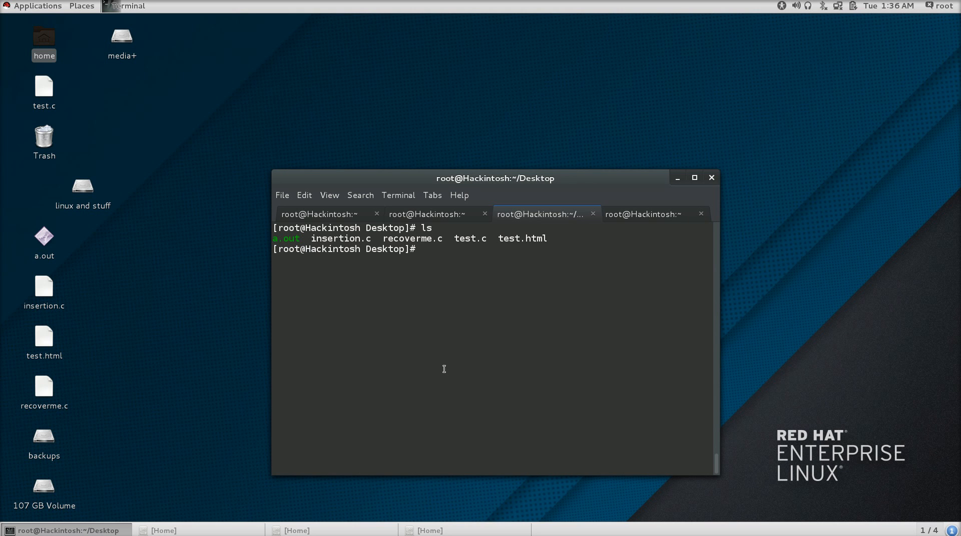
text(./re)
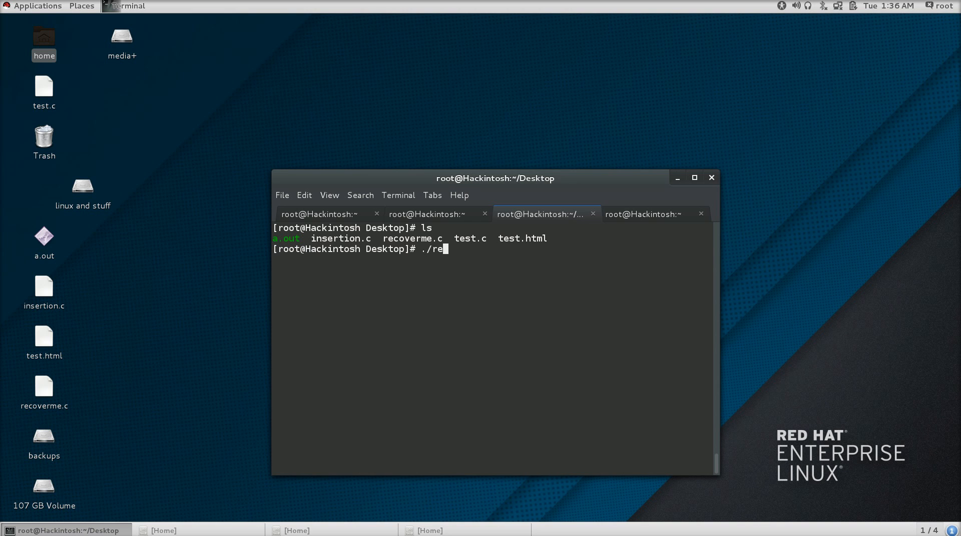
text(co)
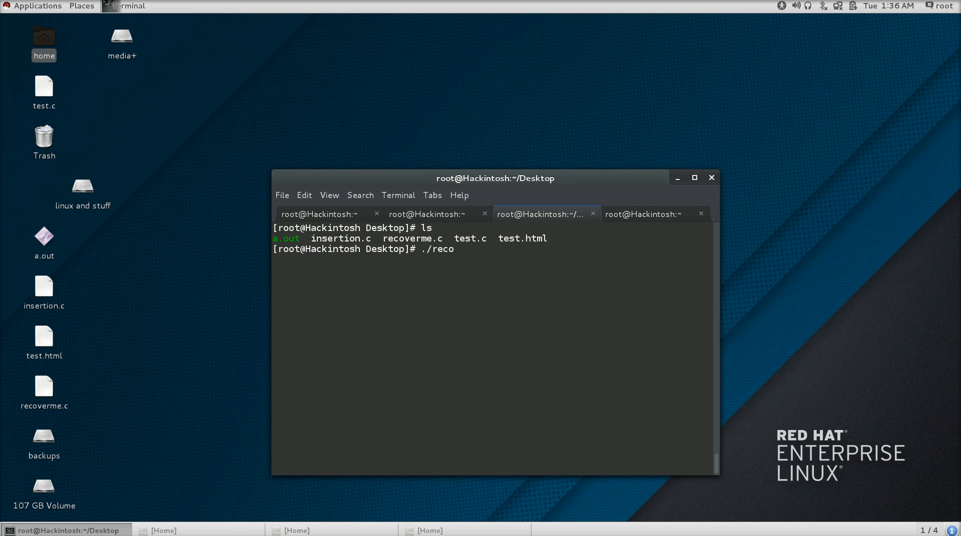
text(g)
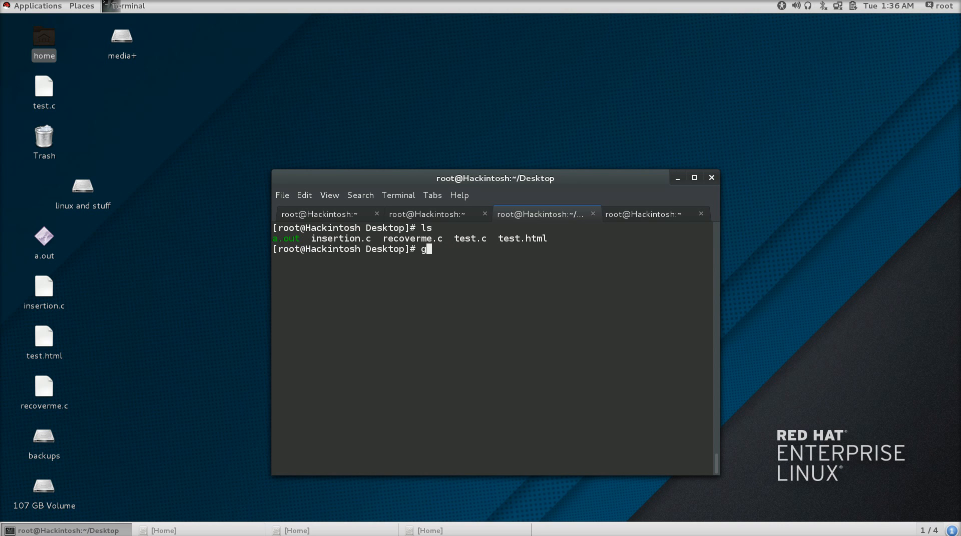
text(cc)
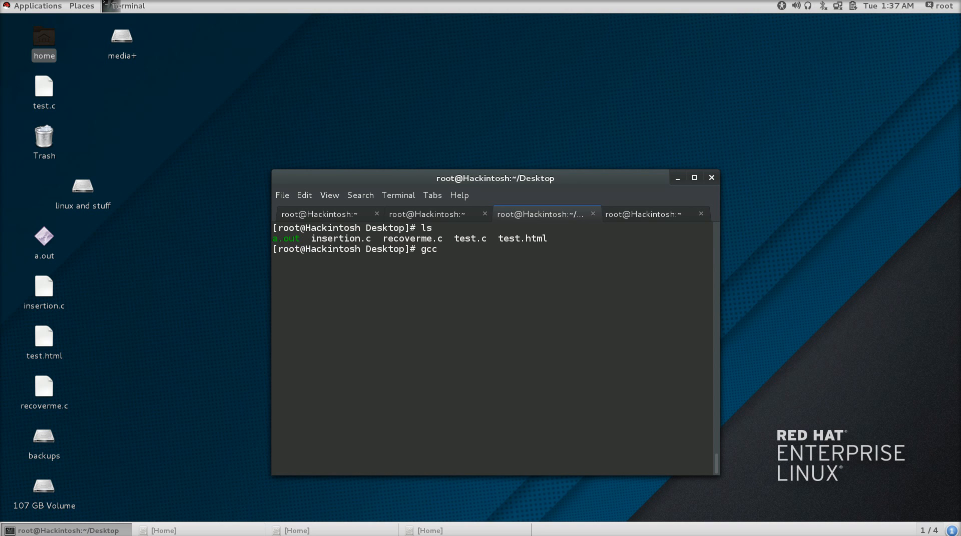
text(recoverme.c -o)
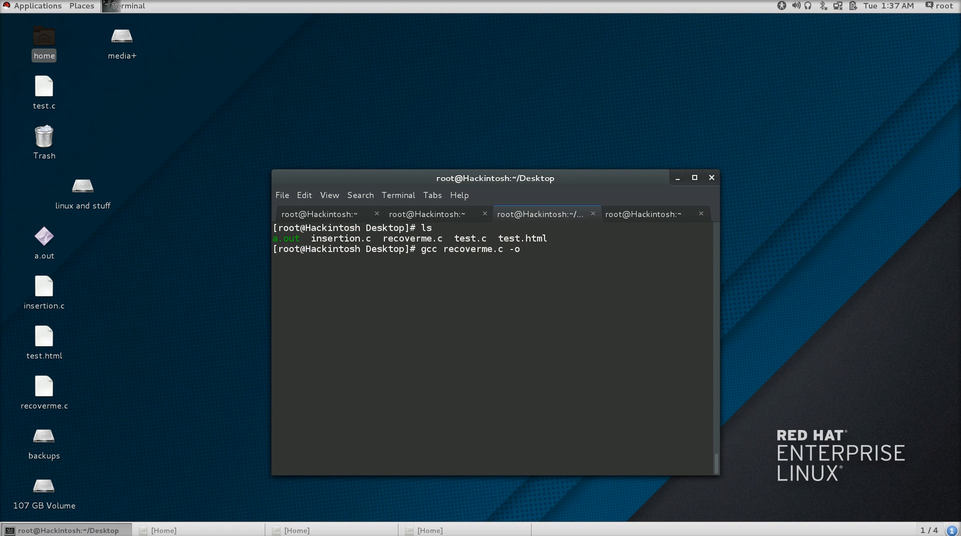
text(reco)
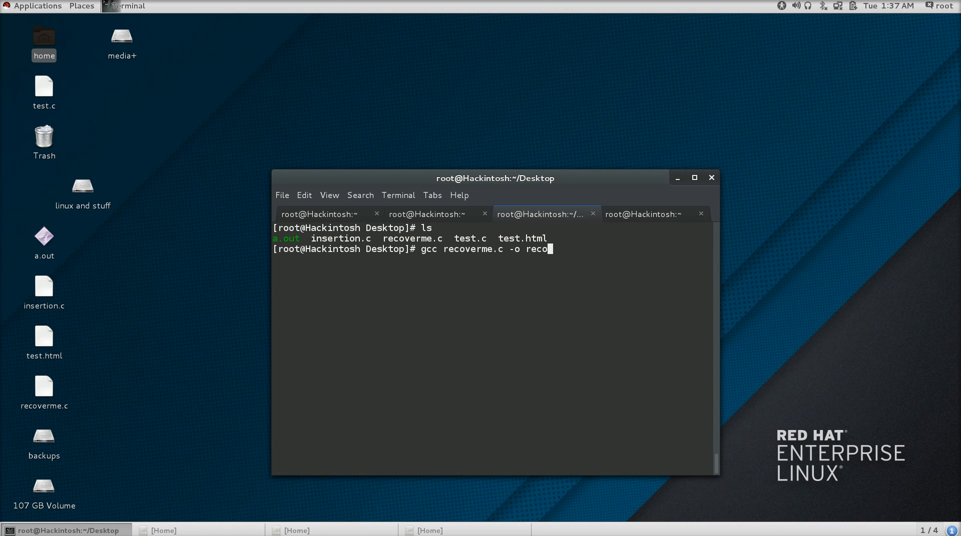
key(Return)
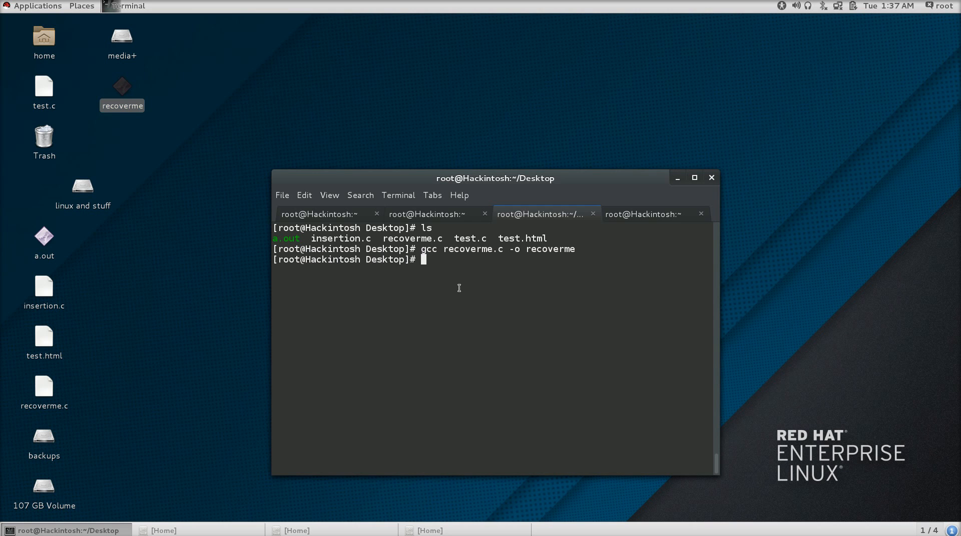
- Run ./recoverme so it repeatedly prints 'this is a continue c program'
text(./)
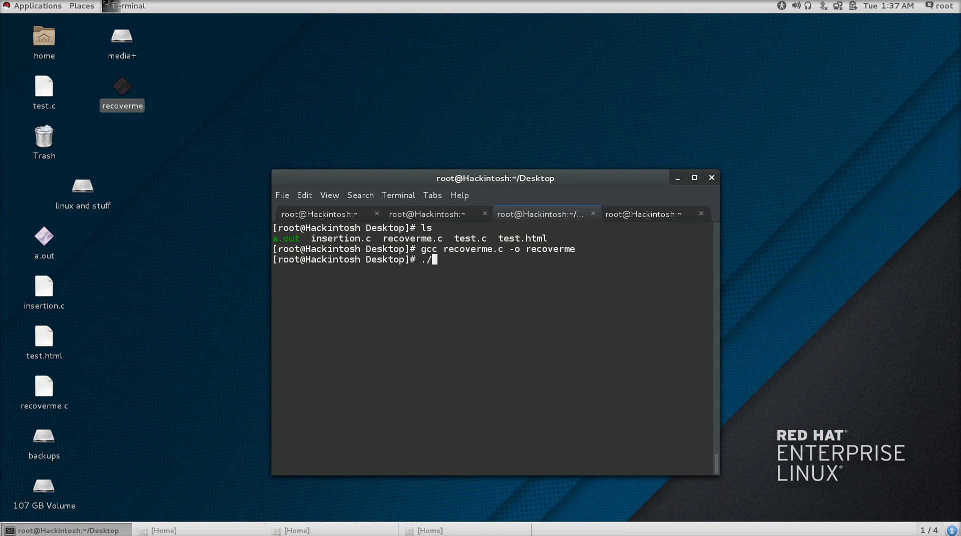
text(rec)
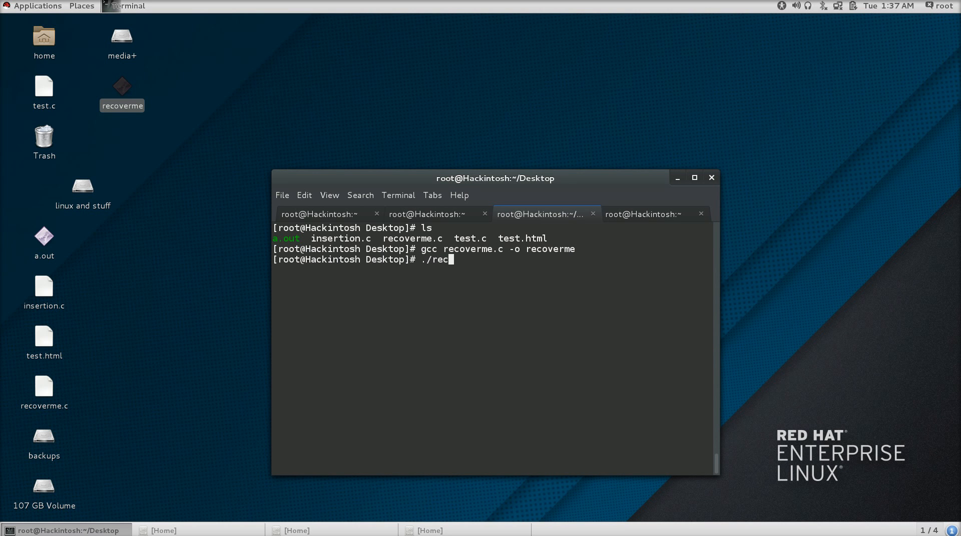
text(overme)
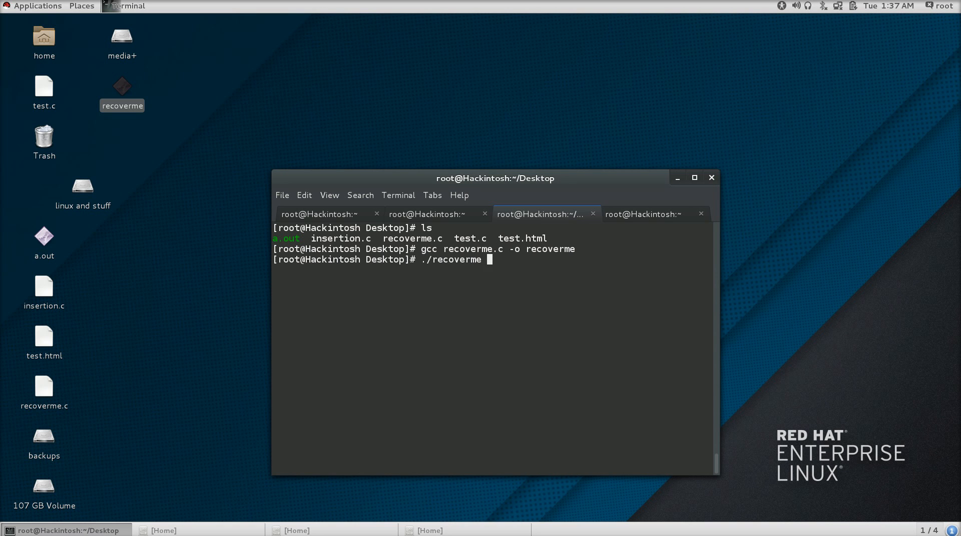
key(Return)
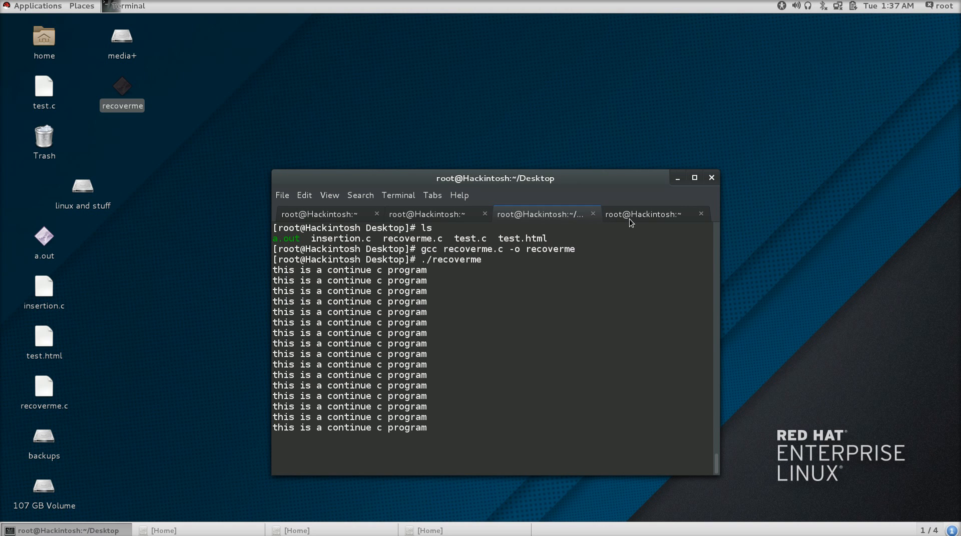
- In the fourth tab, run ps -aux | grep recover, showing recoverme as process 9920
click(642, 215)
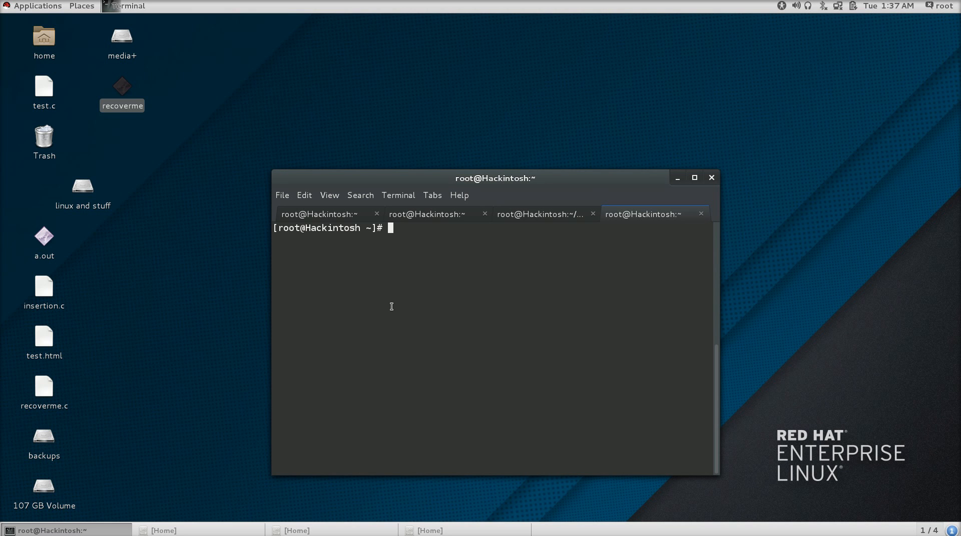
mouse_move(461, 294)
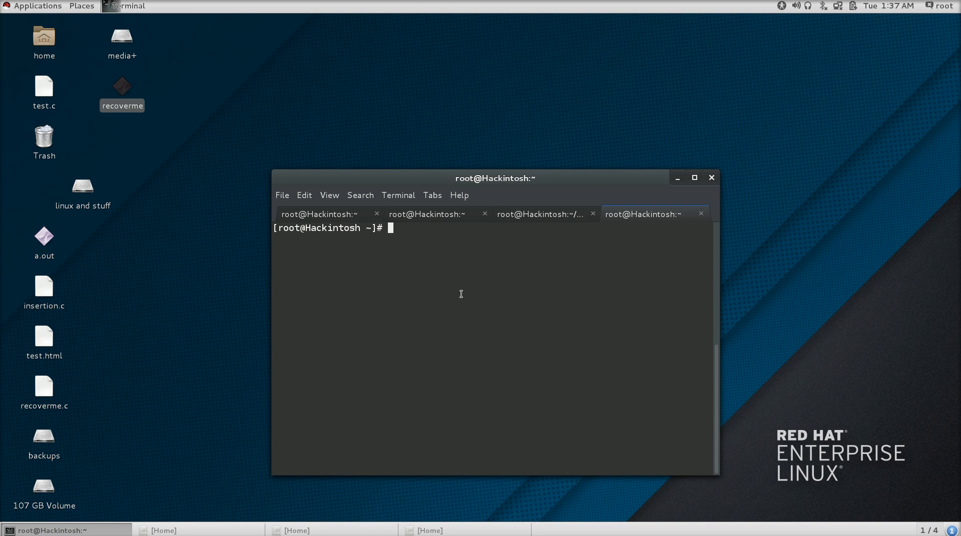
text(ps -a)
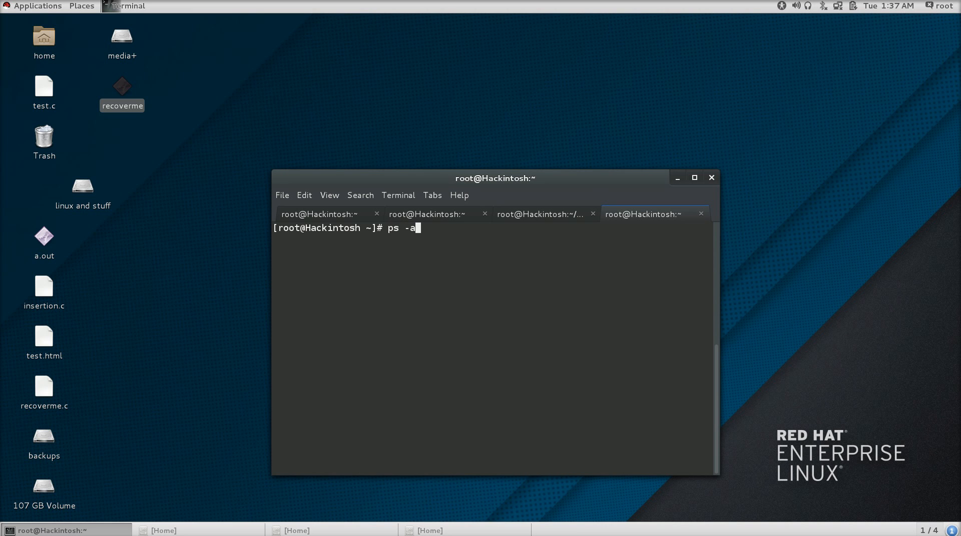
text(ux)
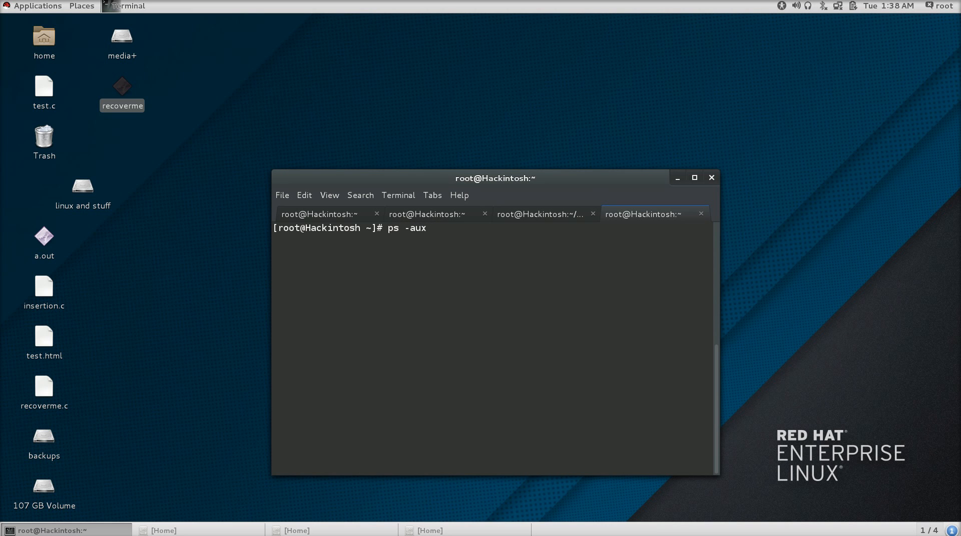
text(|)
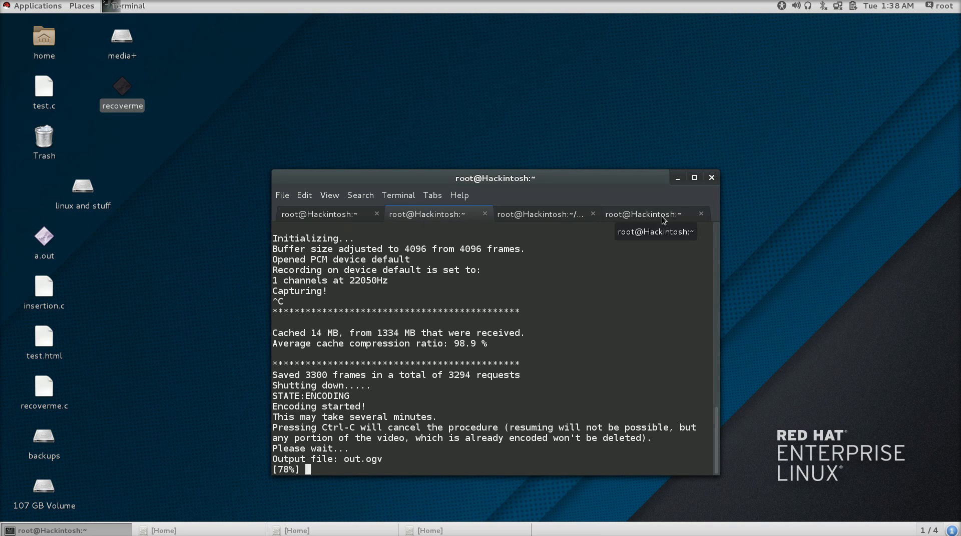
click(641, 214)
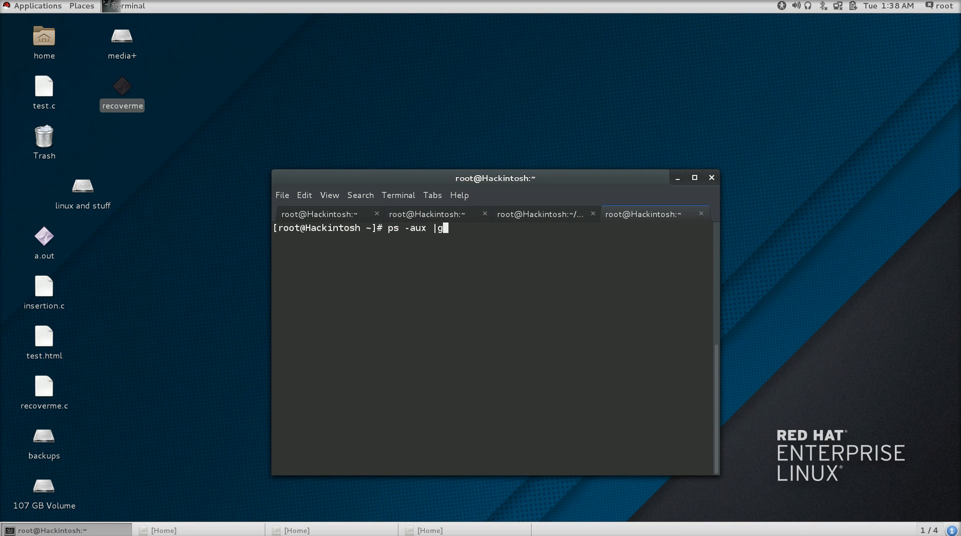
text(rep re)
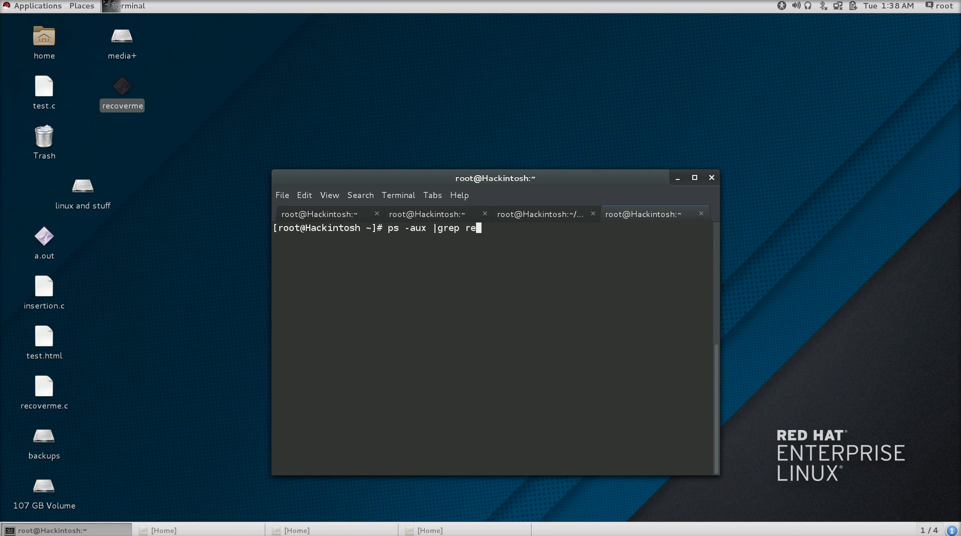
key(Return)
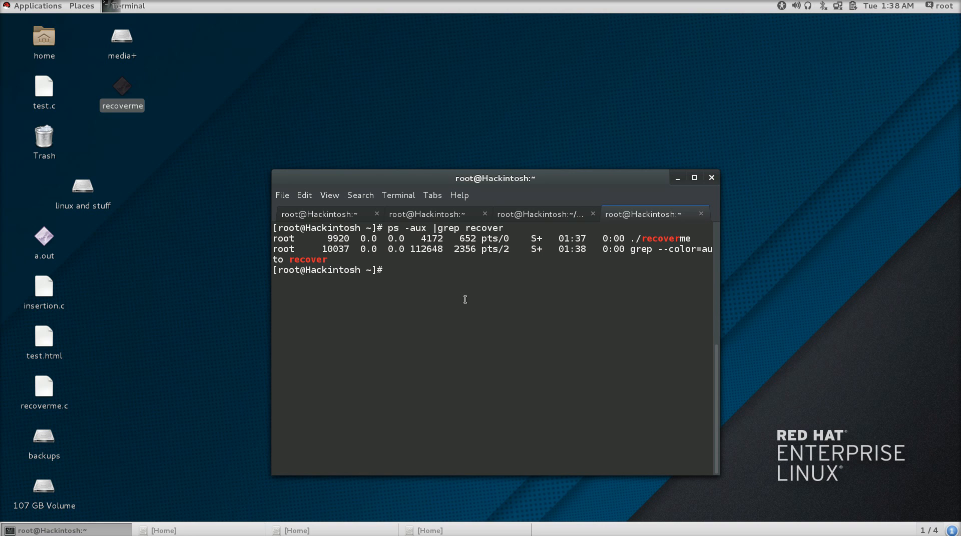
text(c)
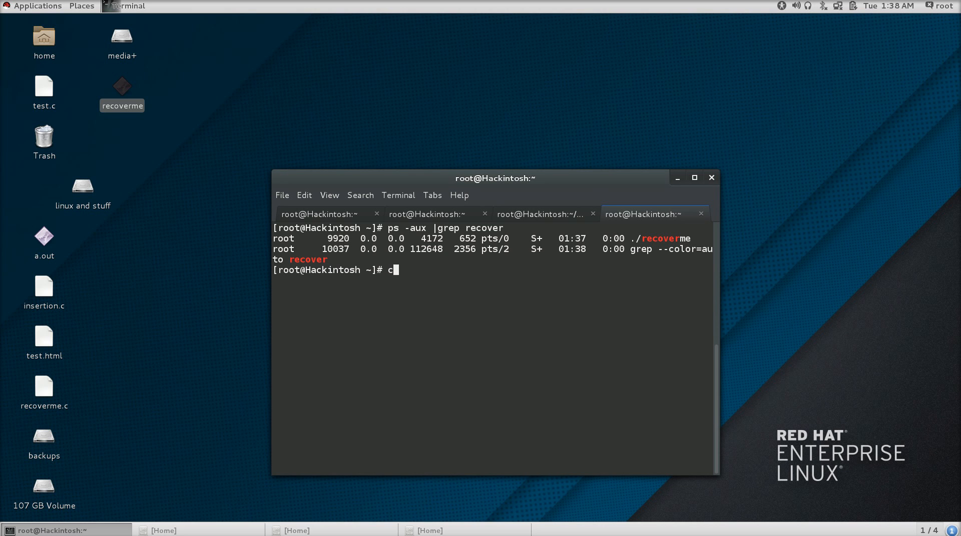
text(d /pr)
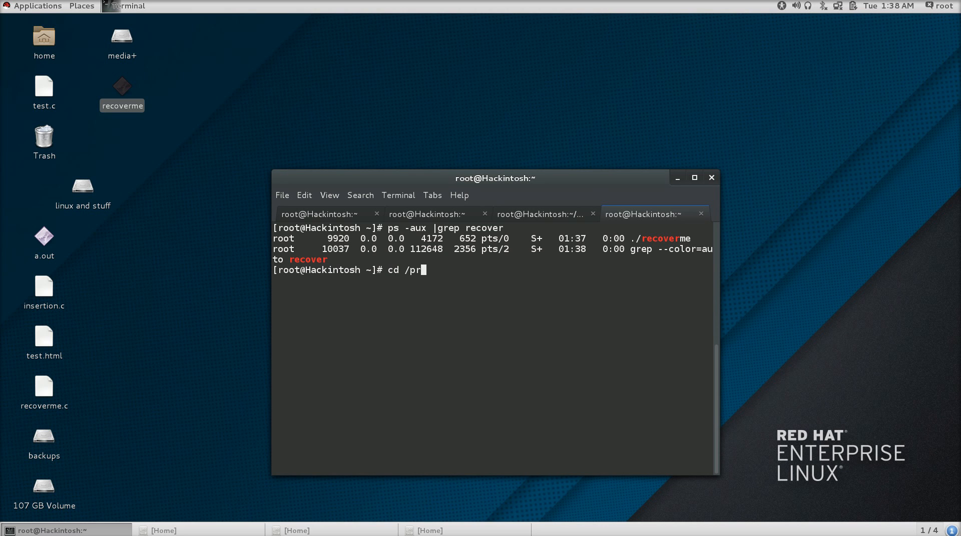
text(oc/9920/)
text(ls)
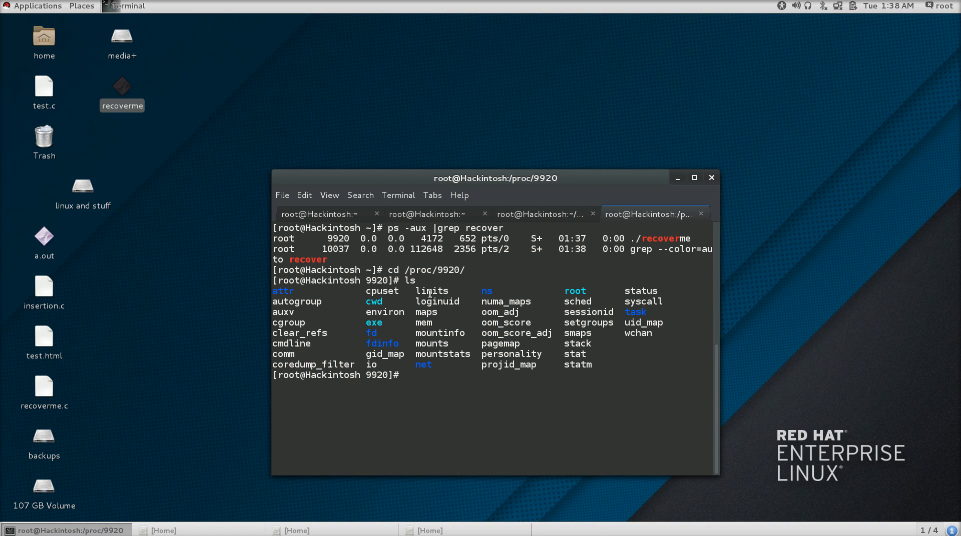
double_click(373, 323)
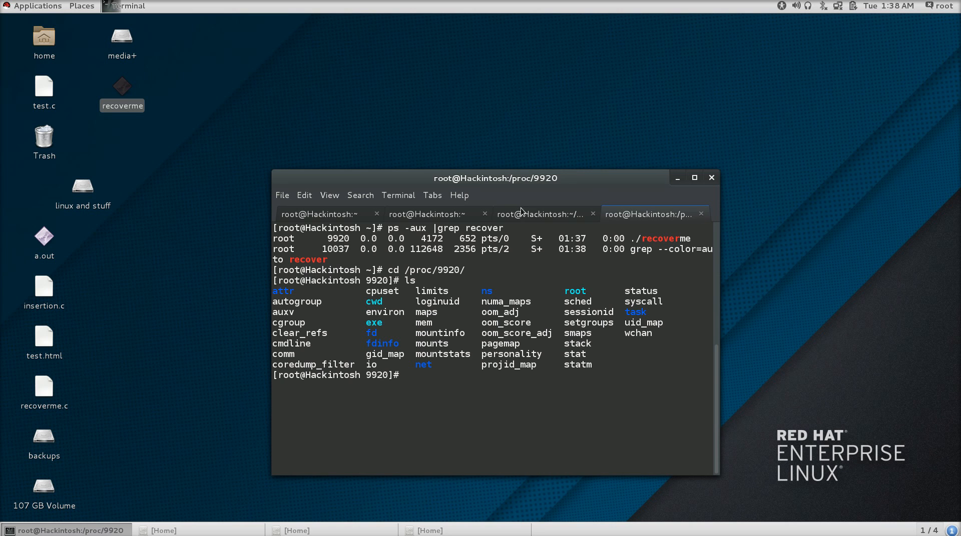
click(539, 214)
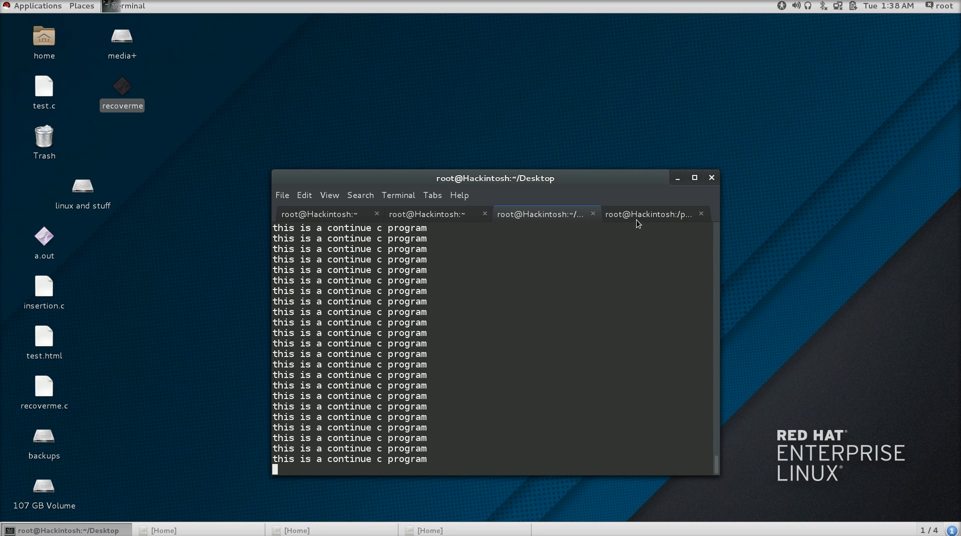
click(646, 214)
text(rm)
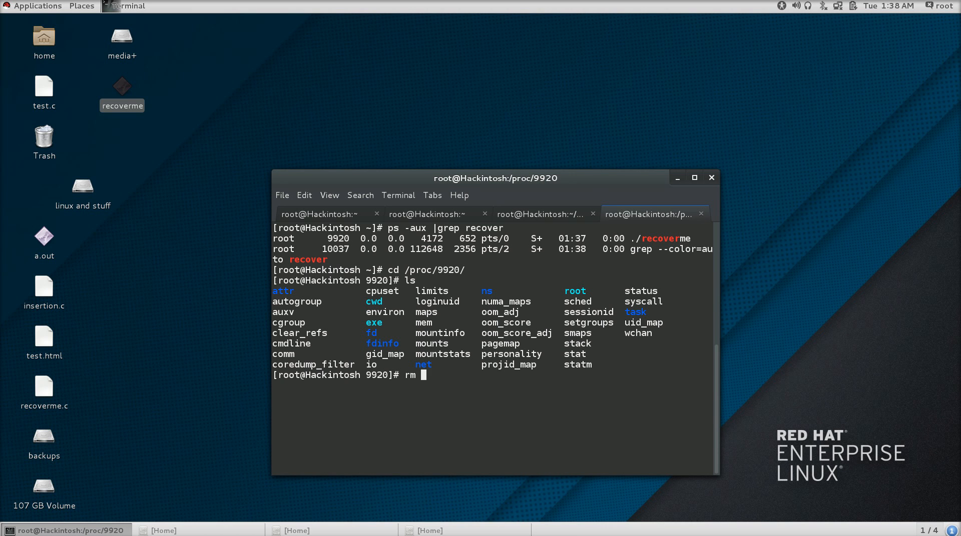
- Force-delete /root/Desktop/recoverme with rm -rvf
text(-r)
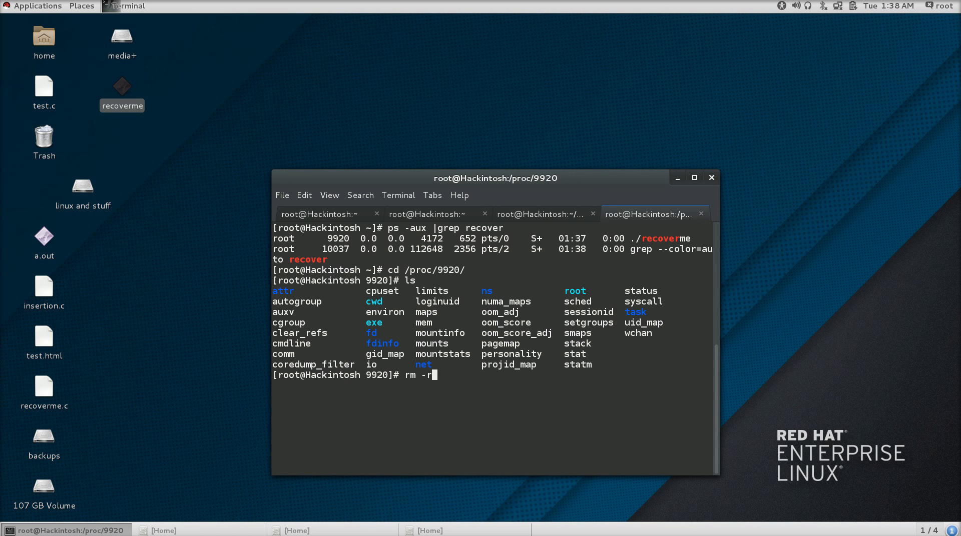
text(vf /)
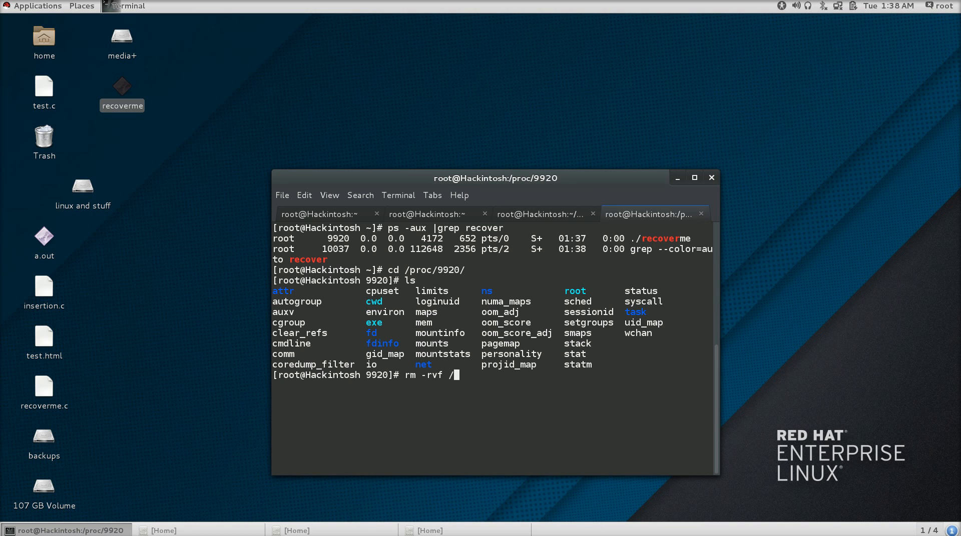
text(root/)
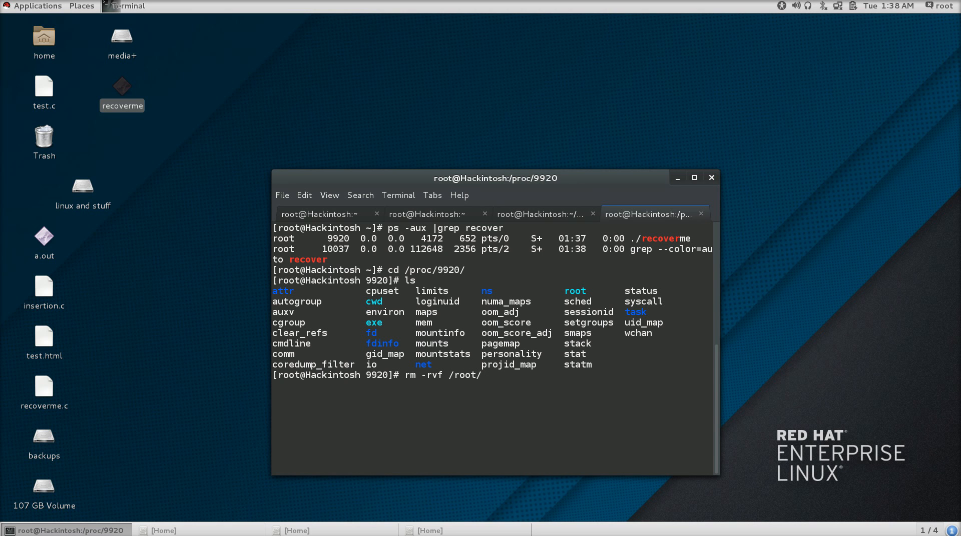
text(Desktop/)
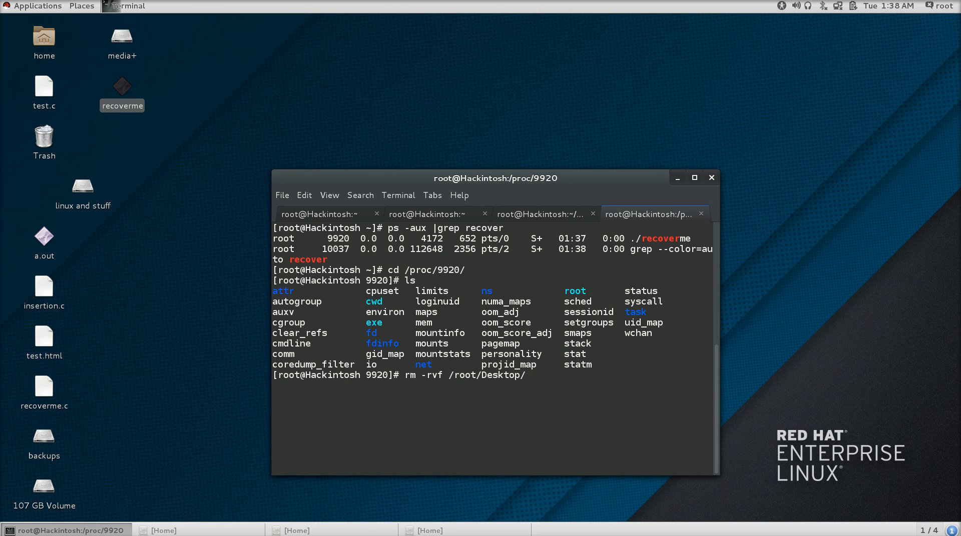
text(recoverme)
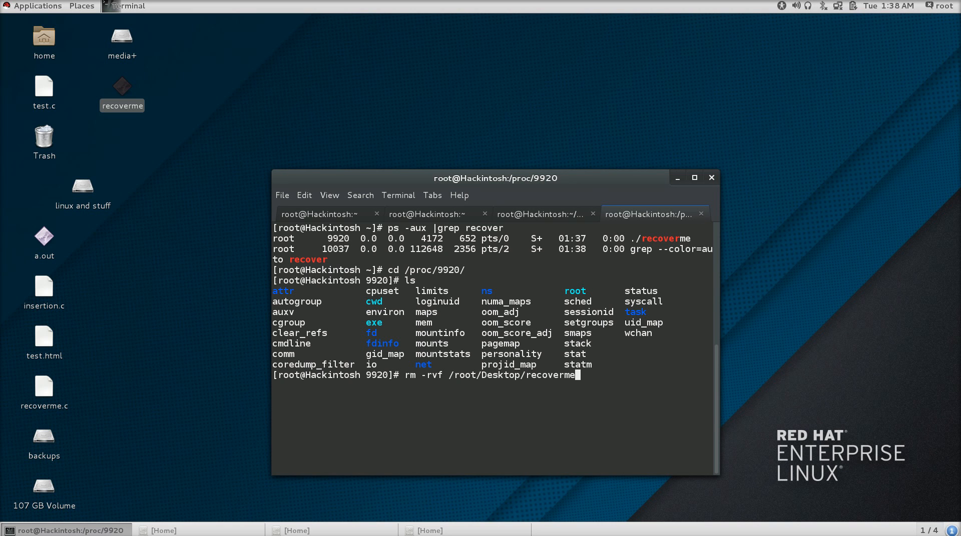
key(Return)
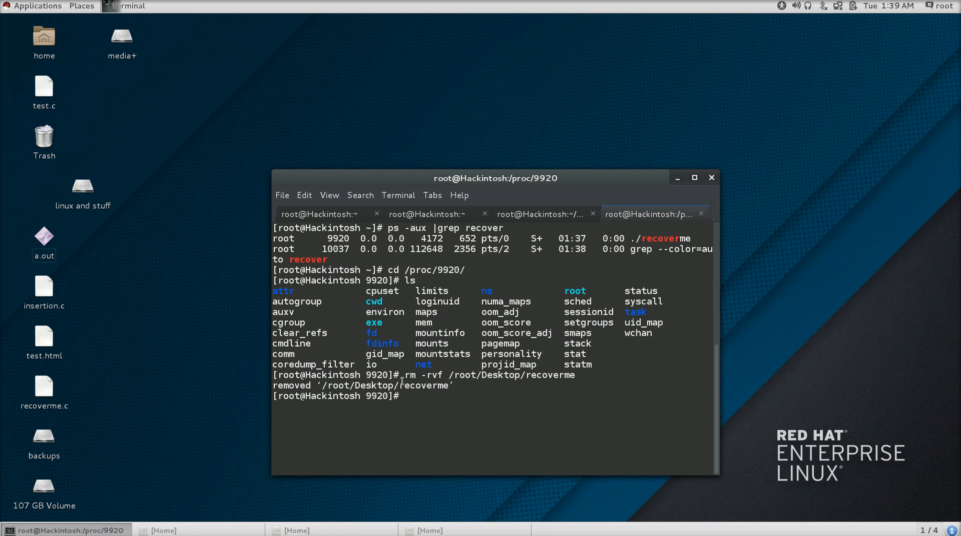
- Copy process 9920's exe file to /root/Desktop/ and begin a cd command
text(cp e)
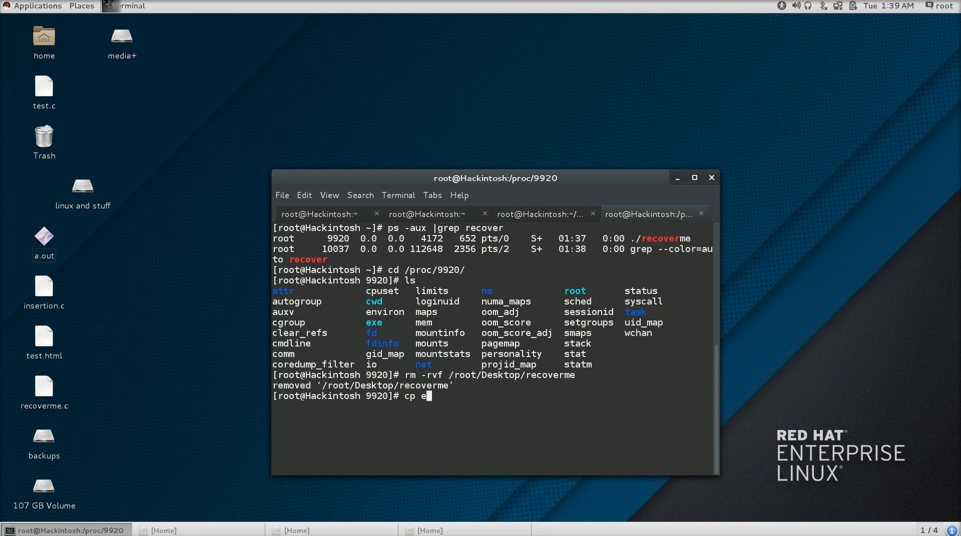
text(xe /r)
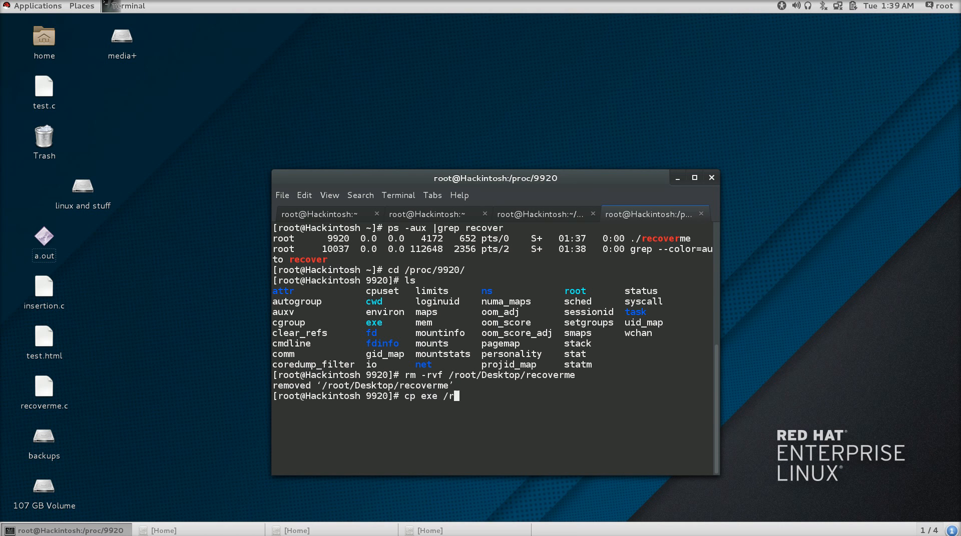
text(oot/Des)
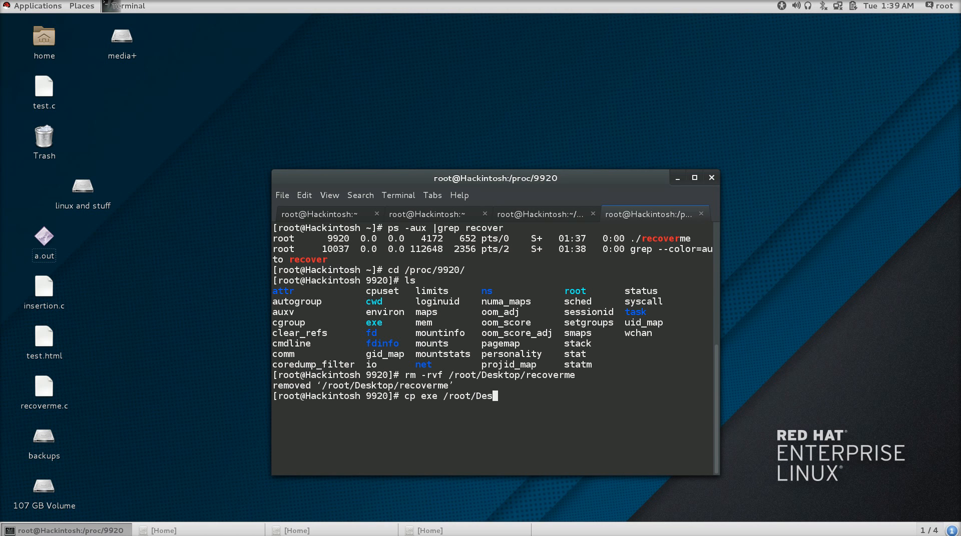
key(Return)
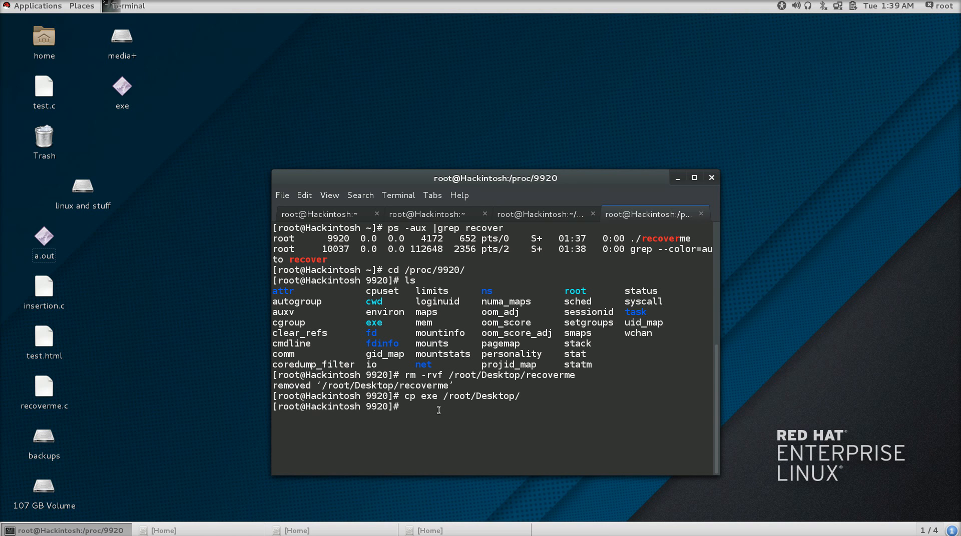
text(cd)
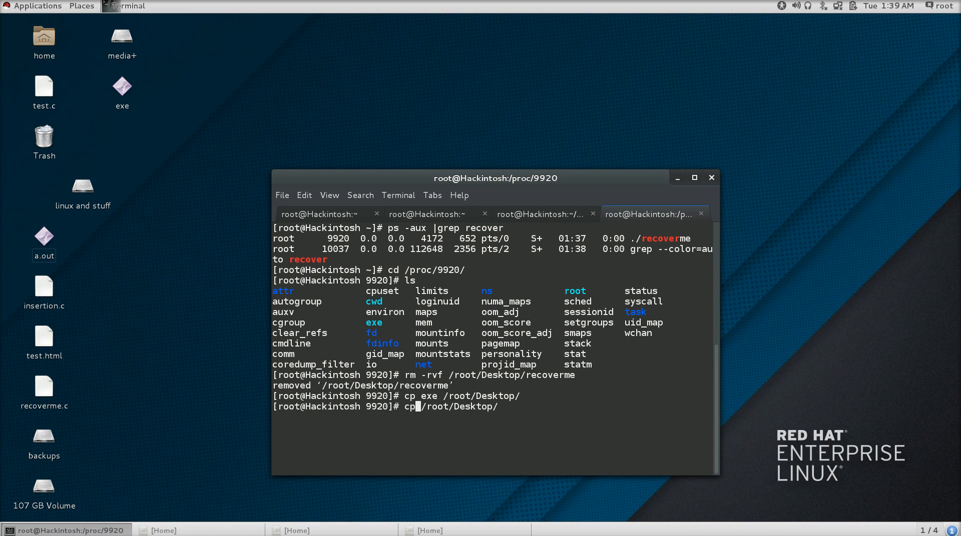
key(BackSpace)
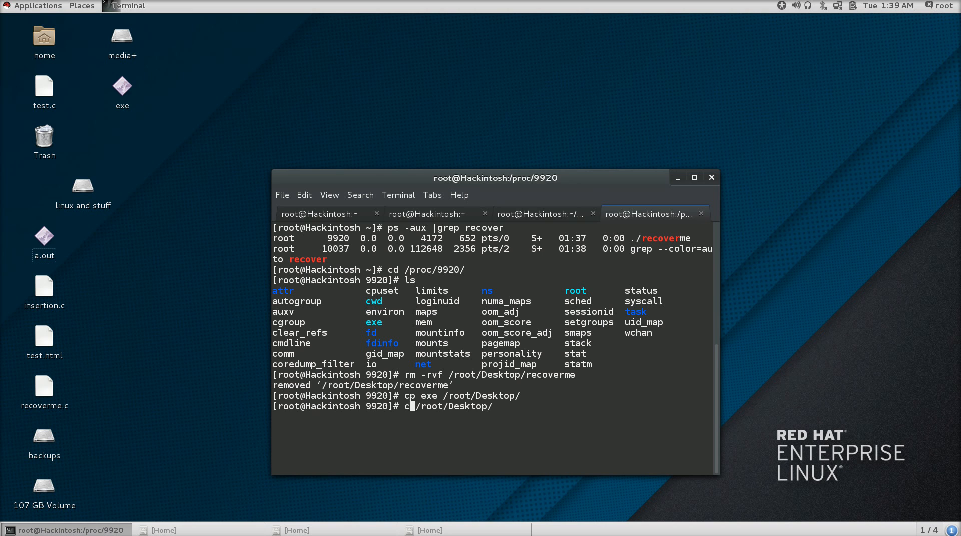
- Enter /root/Desktop, stop the original recoverme with Ctrl+C, and return to the fourth tab
key(Return)
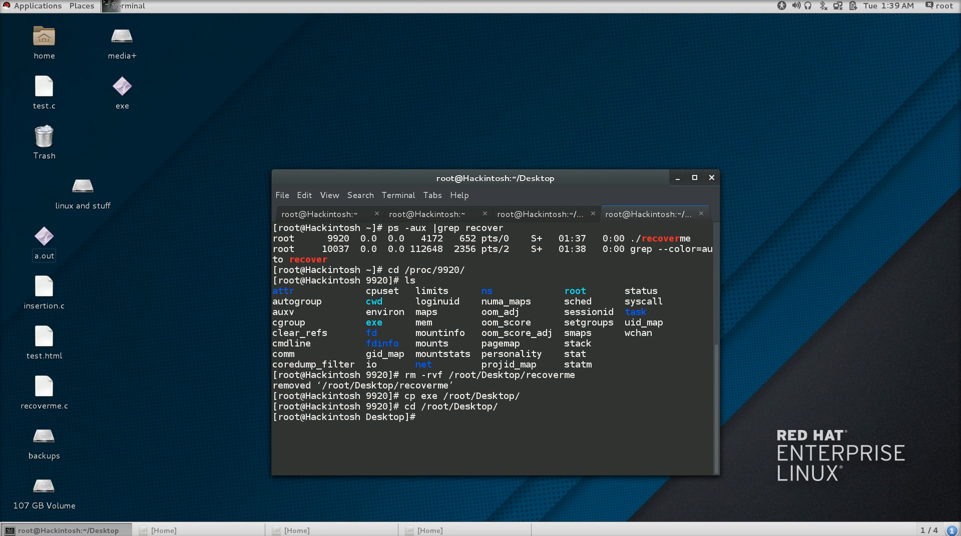
mouse_move(467, 425)
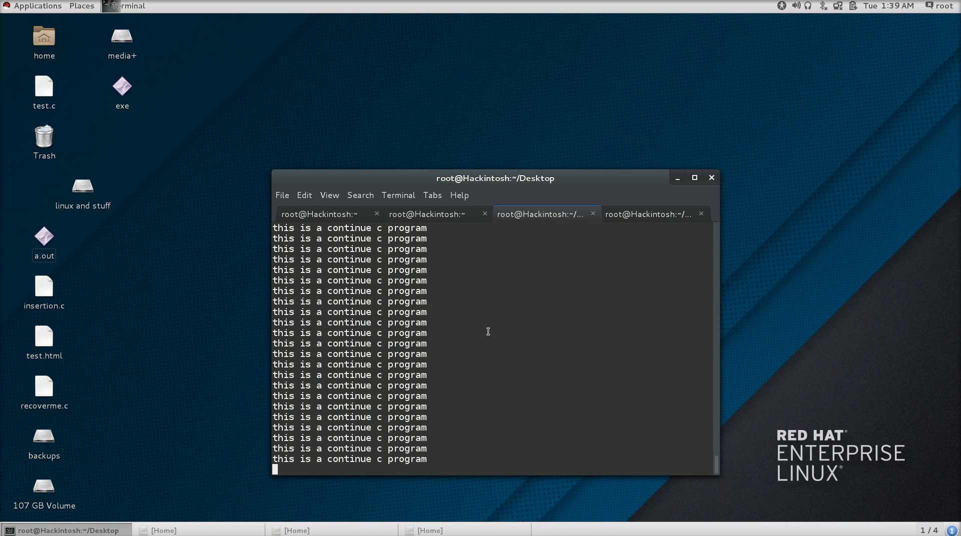
key(ctrl+c)
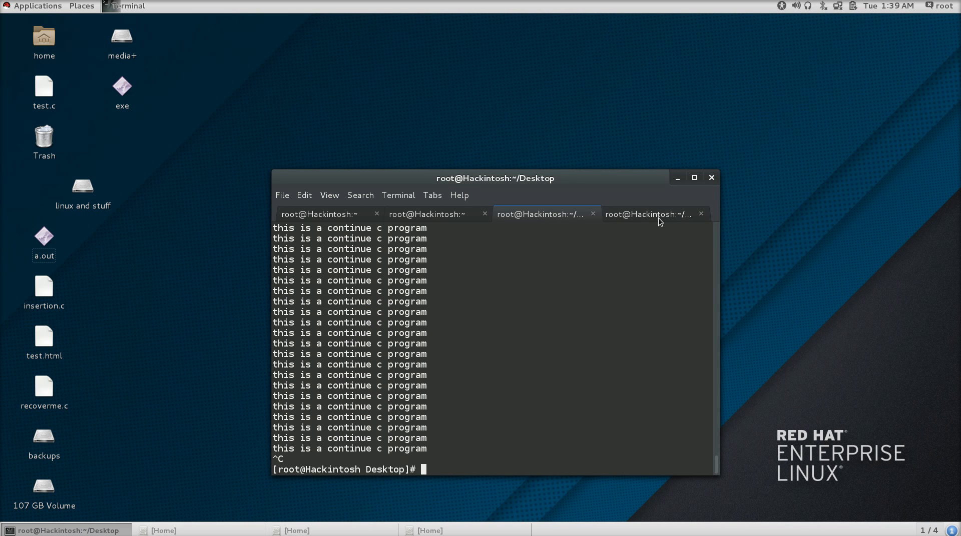
click(645, 215)
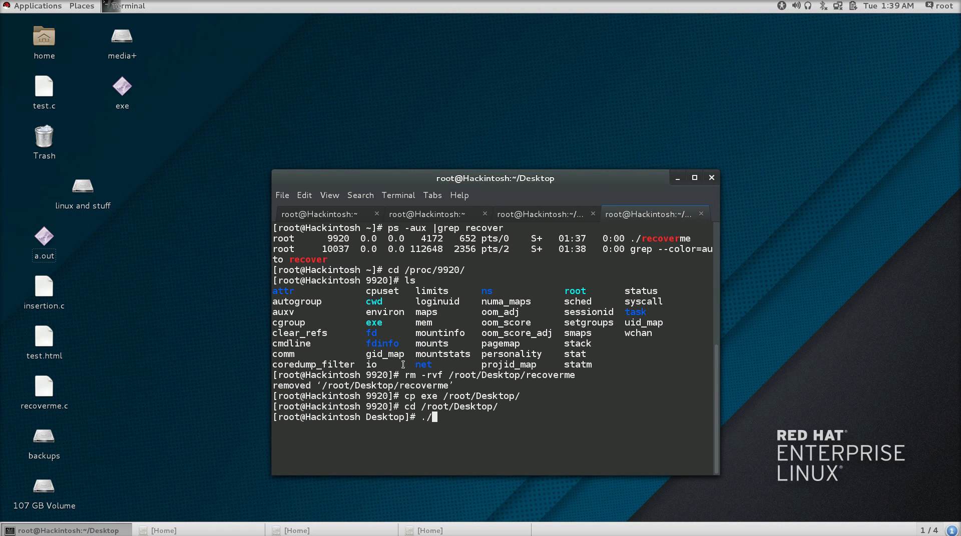
- Launch ./exe from the Desktop and scroll through its repeating output
text(exe)
key(Return)
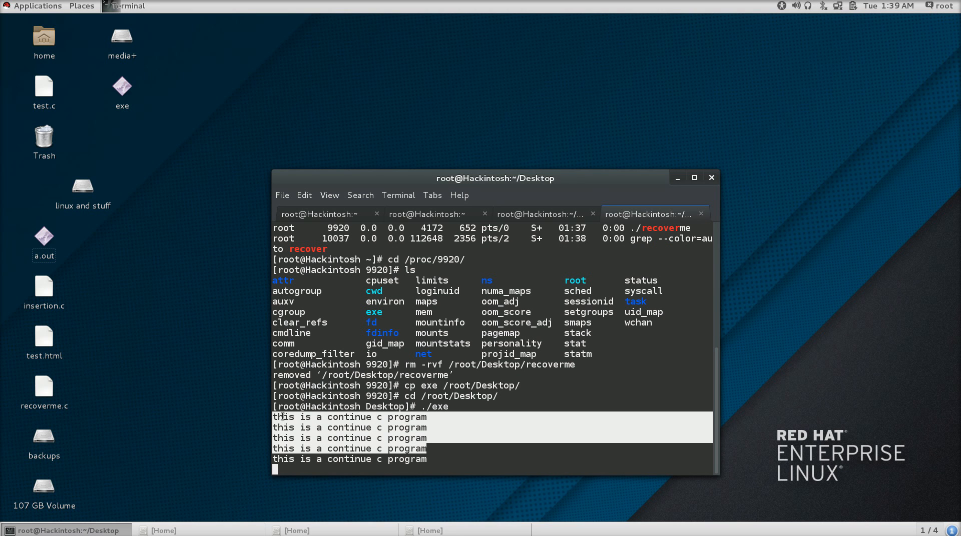
scroll(down, 3)
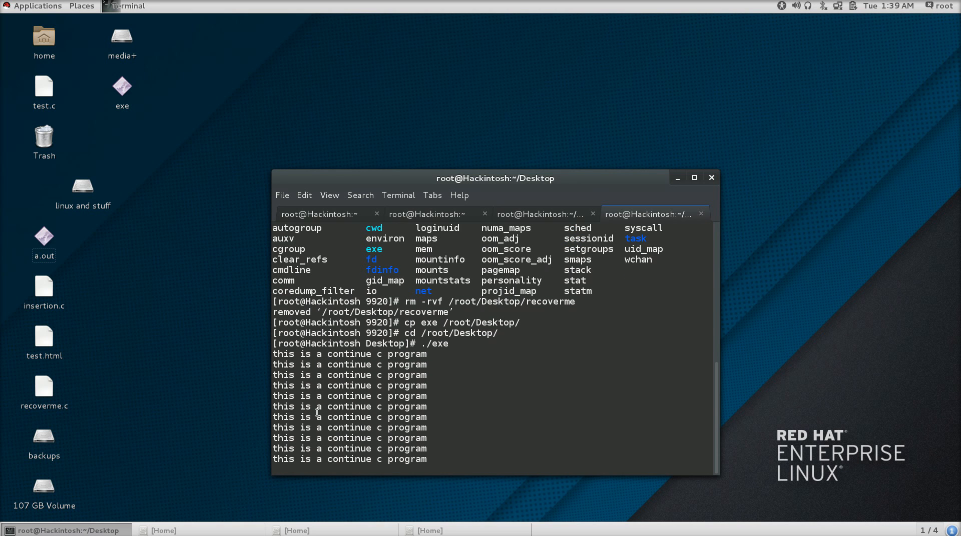
scroll(down, 3)
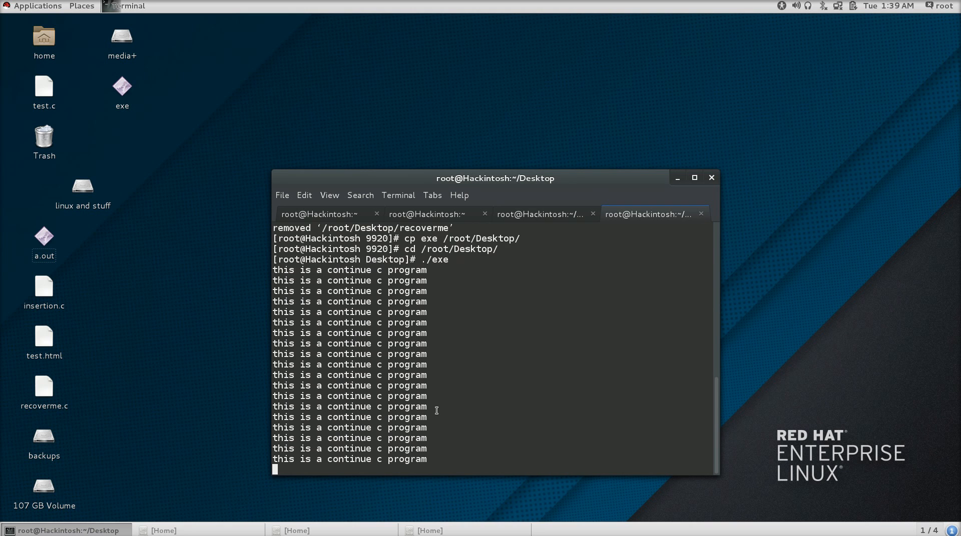
scroll(down, 3)
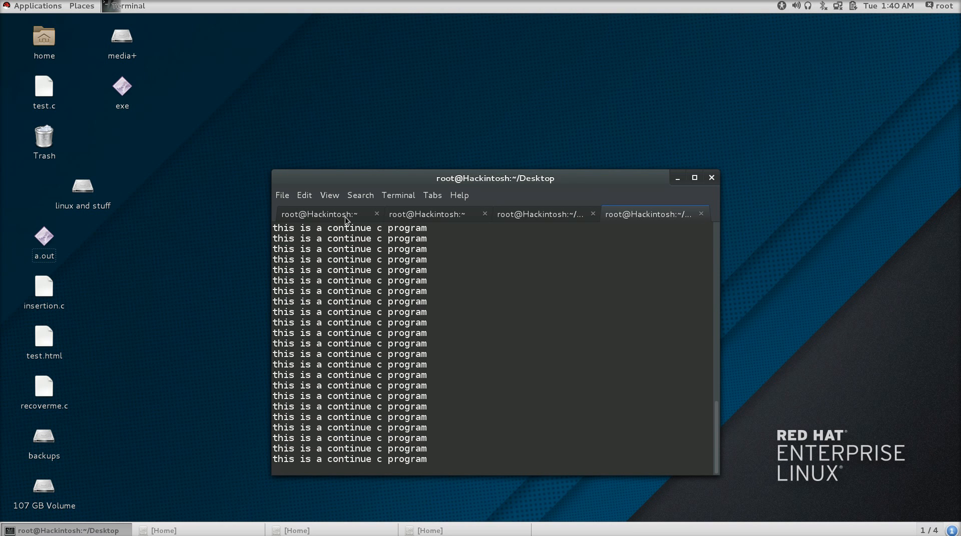
mouse_move(318, 215)
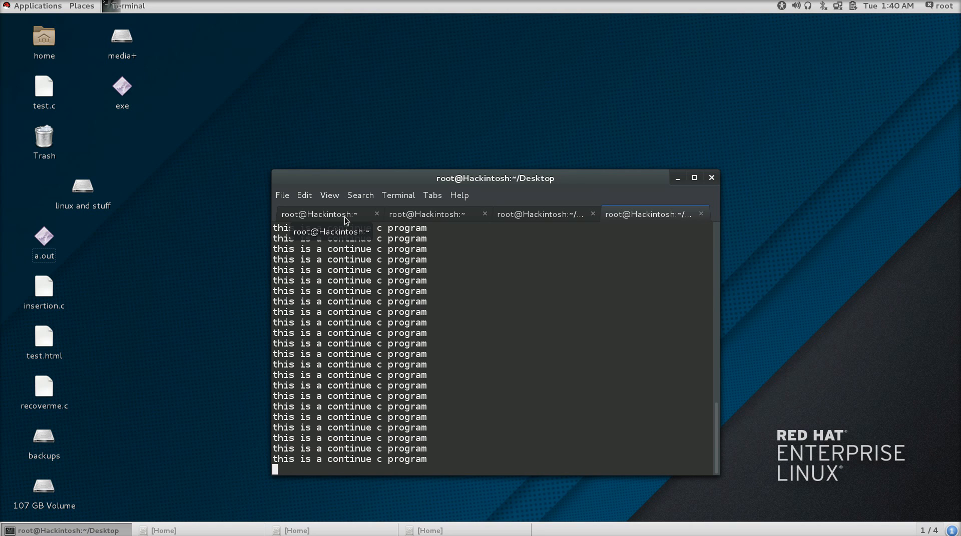
- Switch to the first tab, where the screen recorder reports Capturing!
click(319, 215)
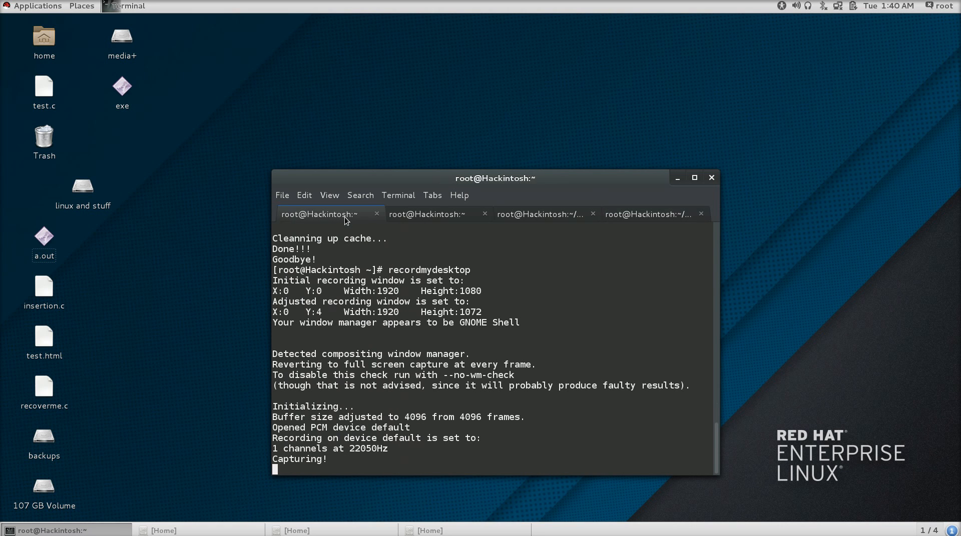